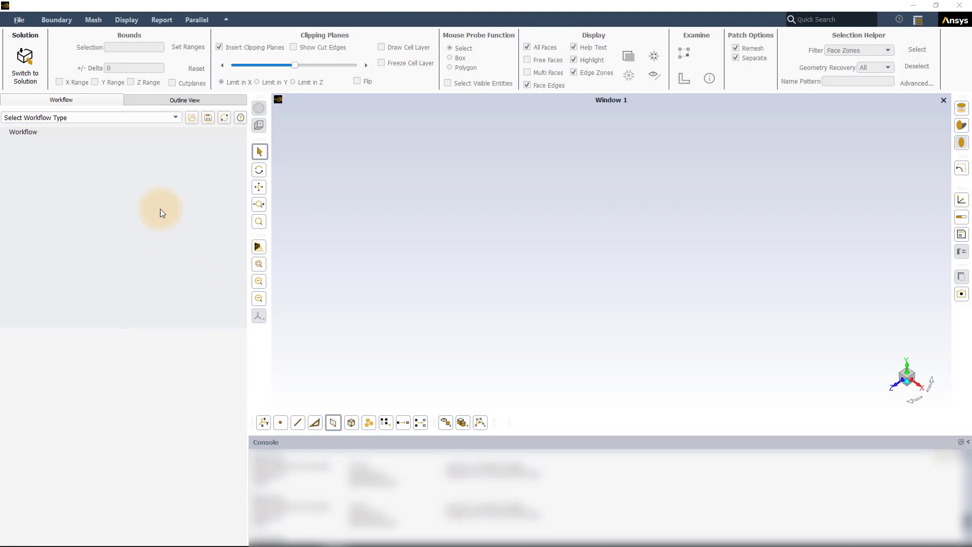
Step: Read the ball valve mesh file into the empty meshing session via File > Read > Mesh
click(19, 20)
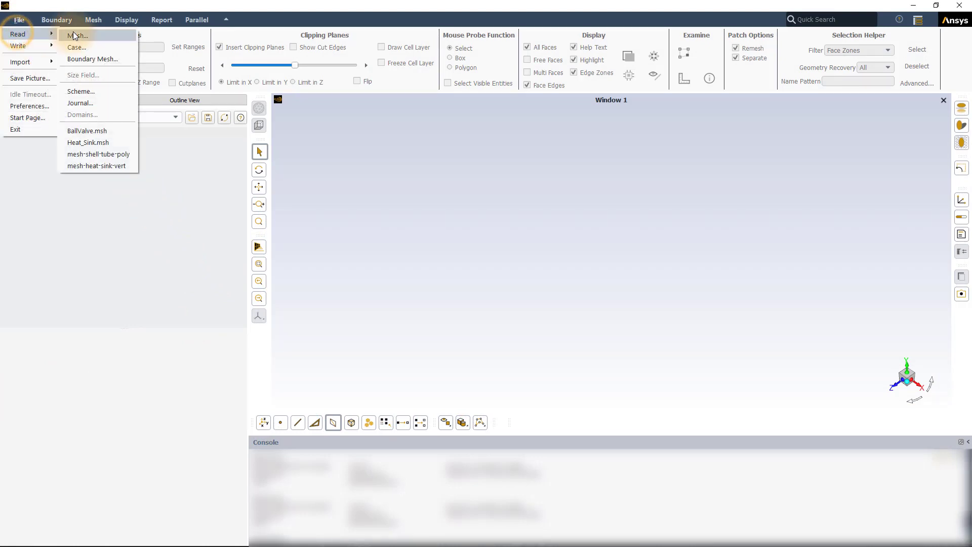
click(77, 35)
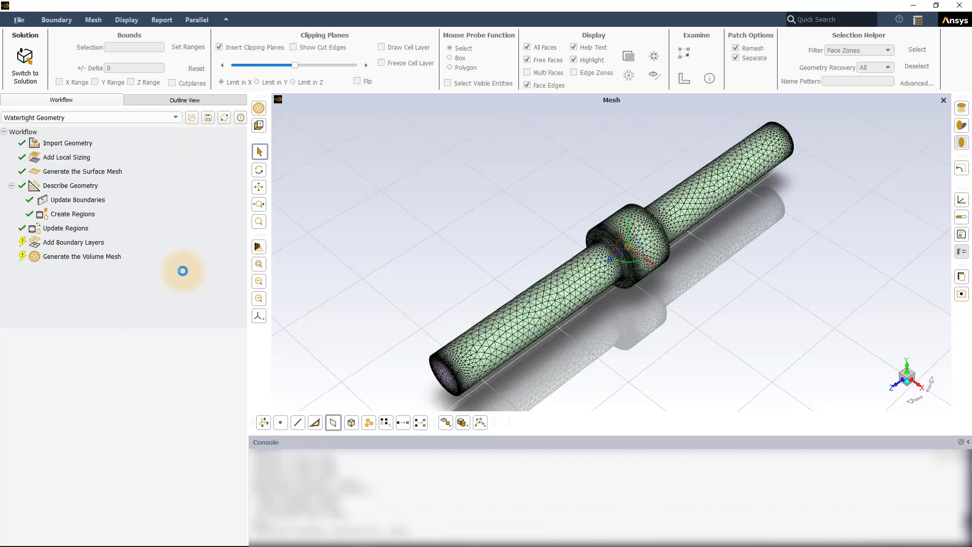
Step: Cut the mesh open with a clipping plane to reveal the inlet pipe, valve region and outlet pipe
click(73, 242)
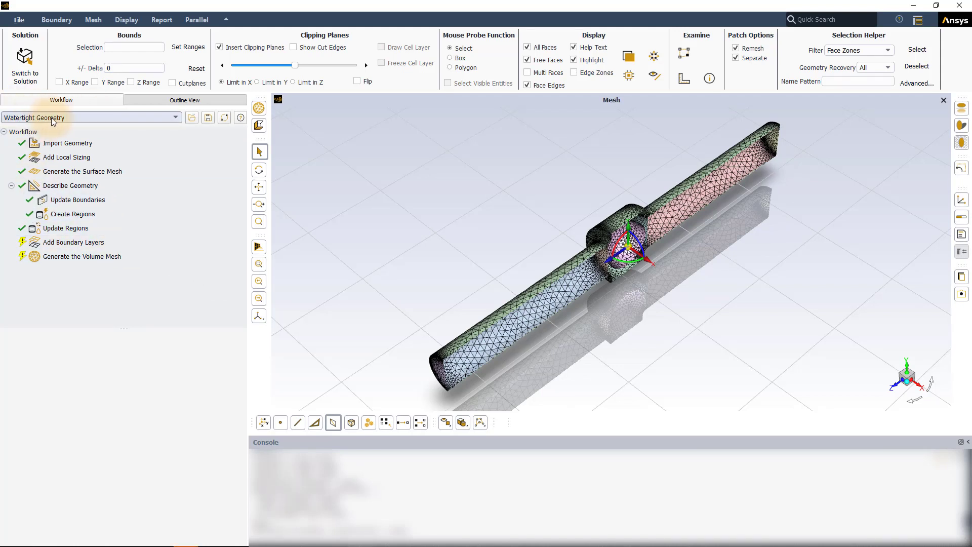
click(64, 228)
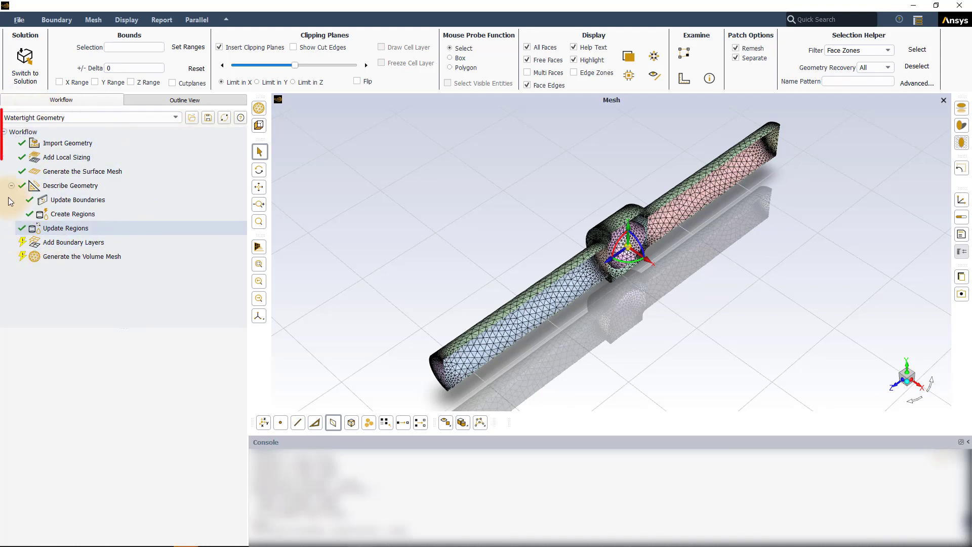
click(73, 242)
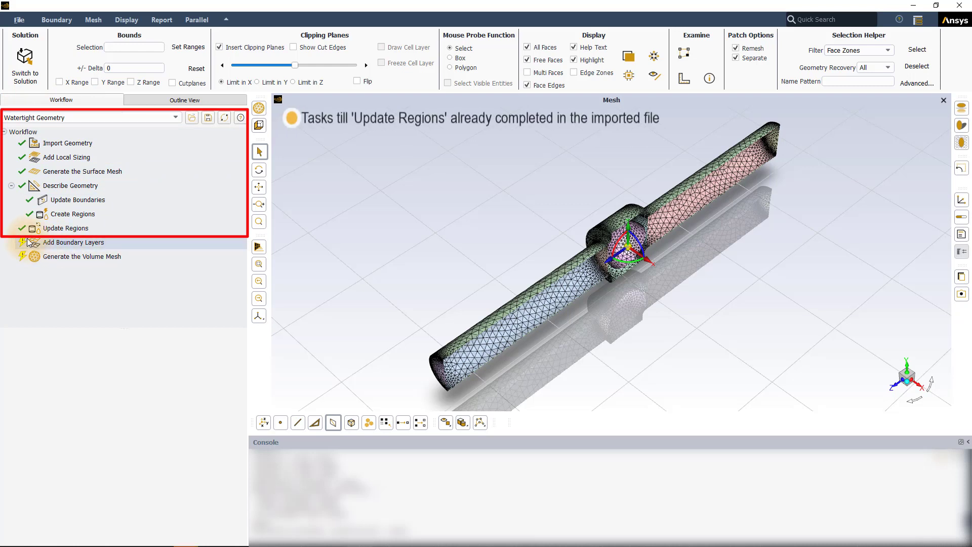
click(65, 228)
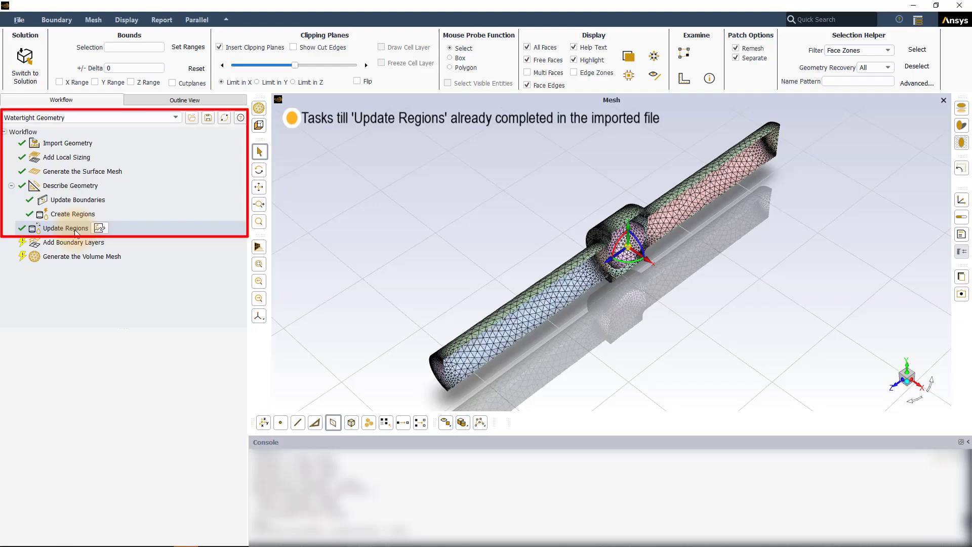
click(65, 228)
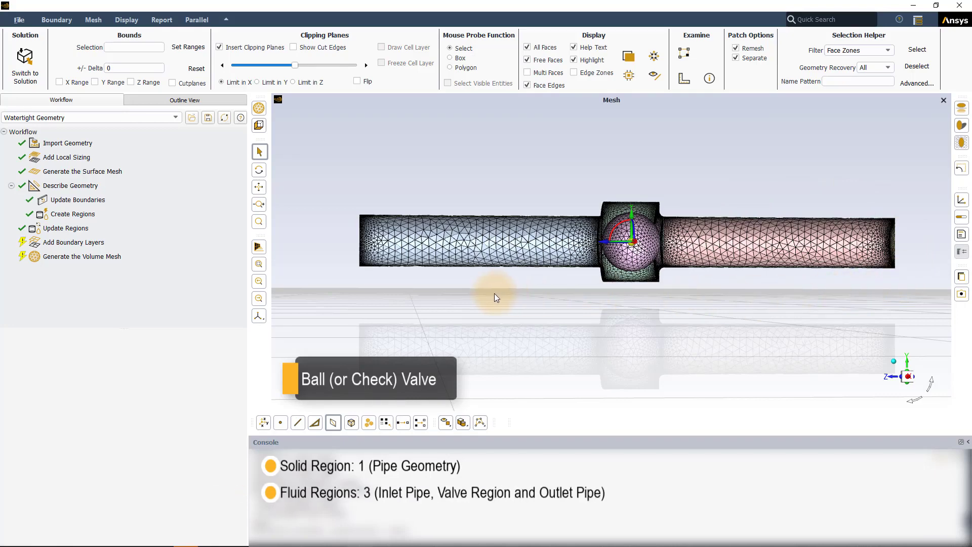
click(470, 242)
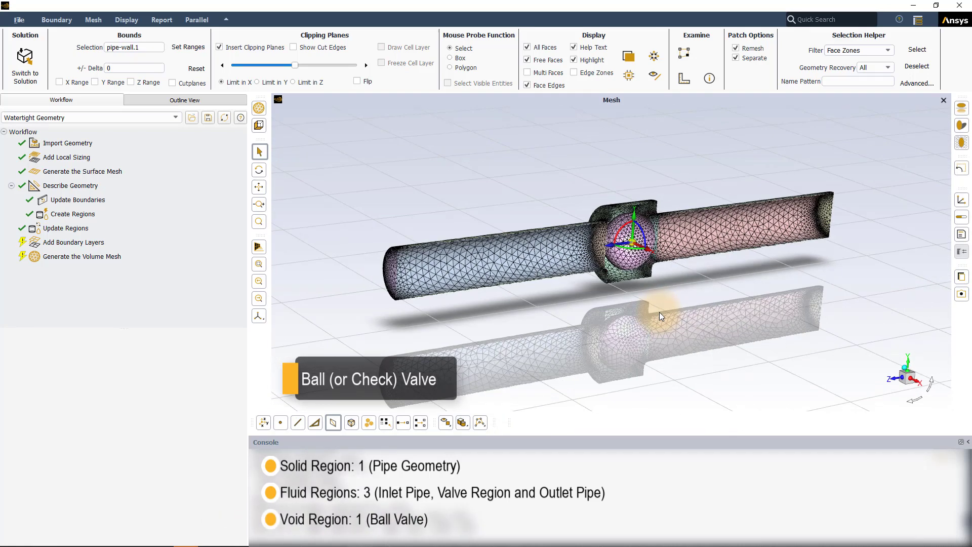
click(664, 272)
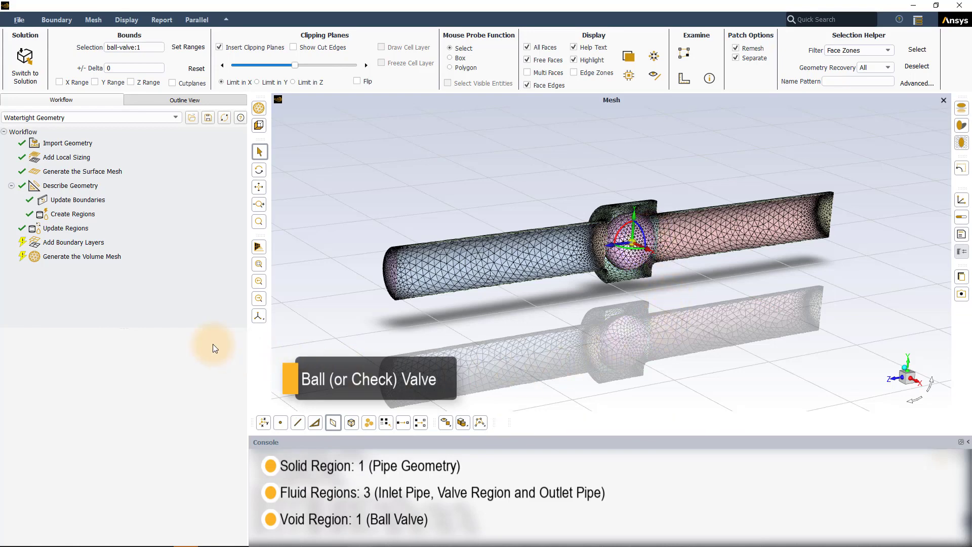
Step: Add smooth-transition boundary layers: 3 layers, ratio 0.272, growth 1.2, on fluid-region walls only
click(74, 242)
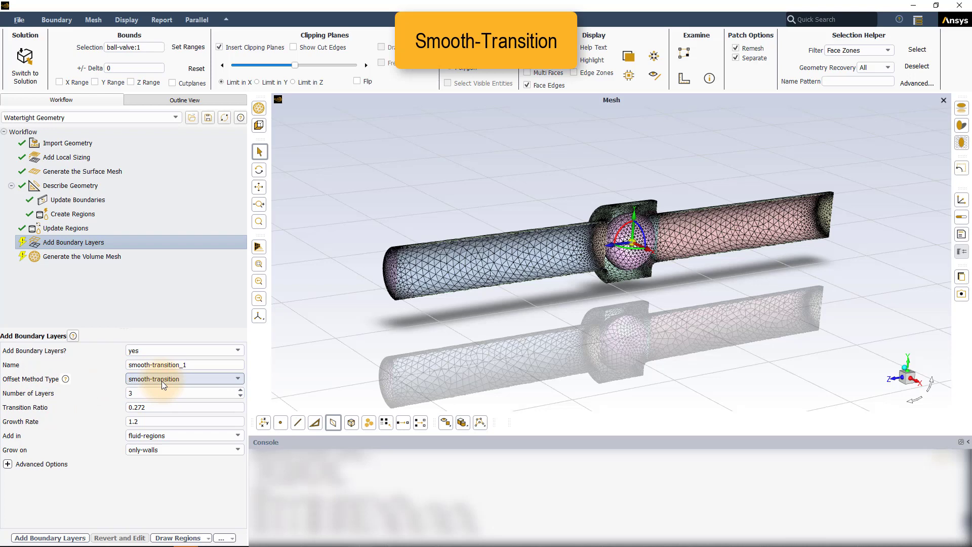
mouse_move(164, 383)
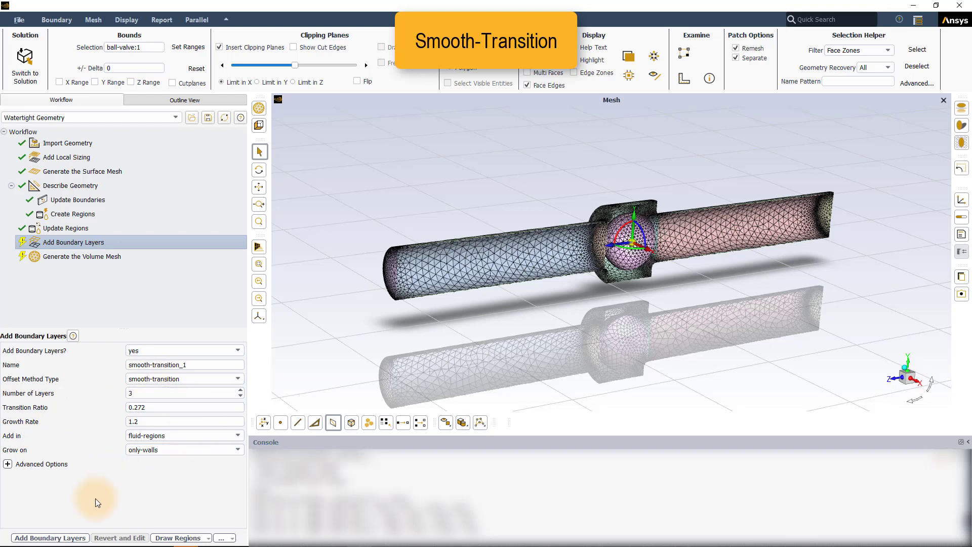
click(50, 538)
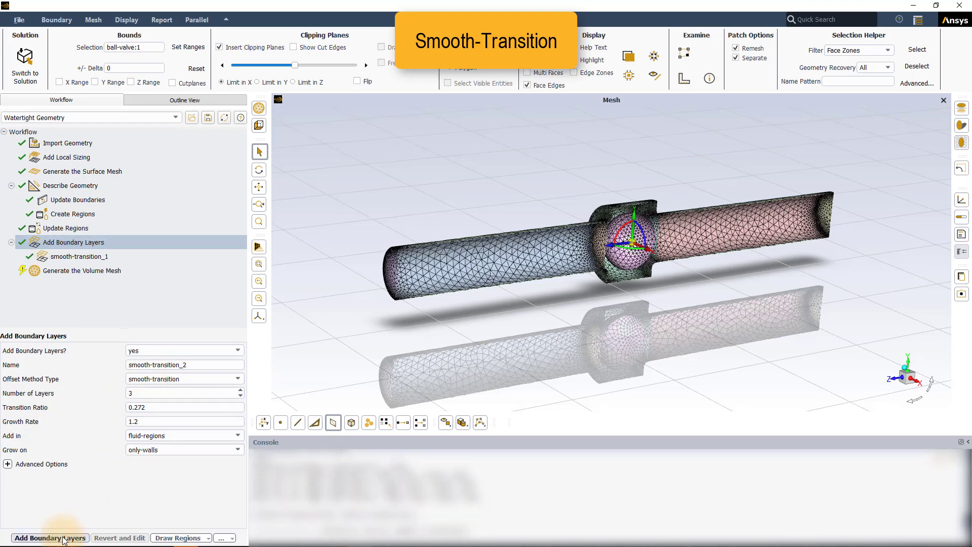
click(81, 271)
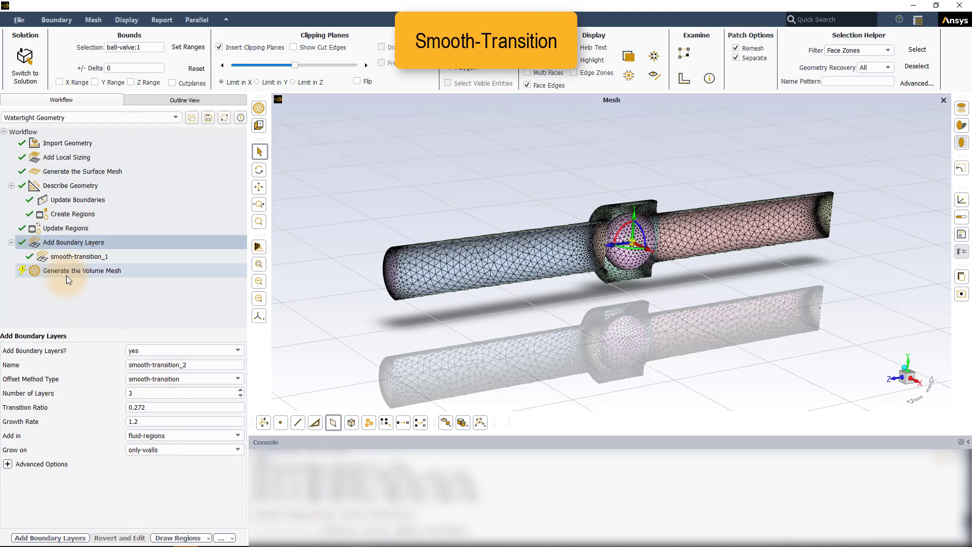
Step: Generate the polyhedra volume mesh with growth rate 1.2 and max cell length 20.93901 mm
click(81, 270)
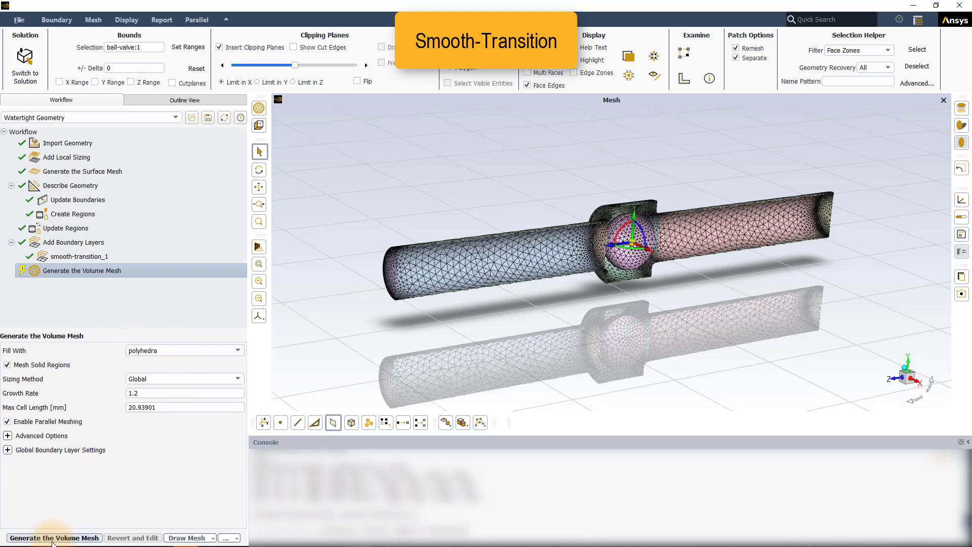
click(54, 538)
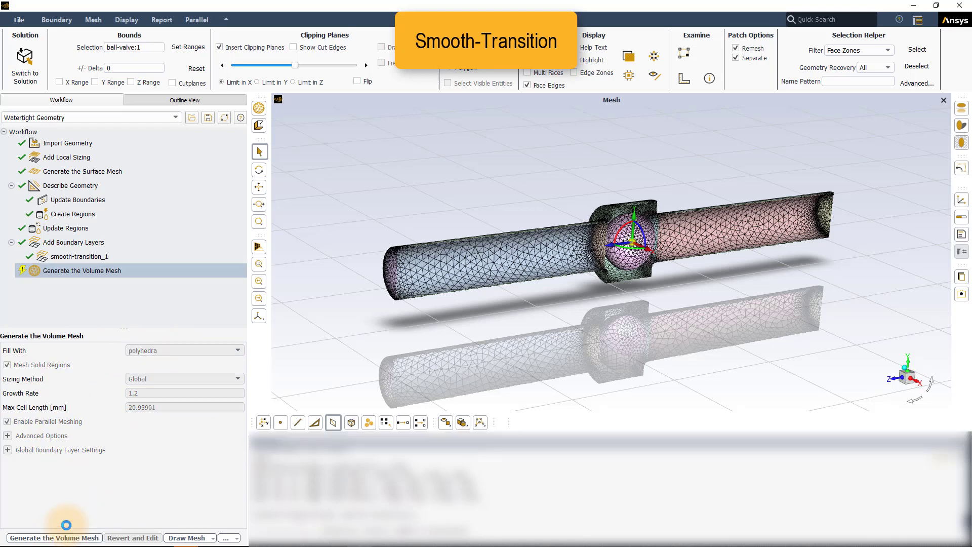
click(54, 537)
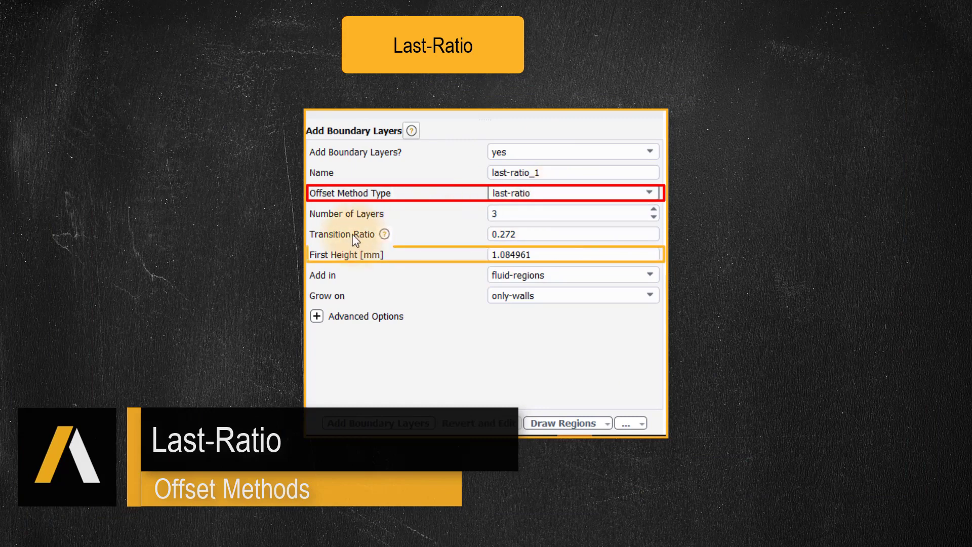
mouse_move(465, 263)
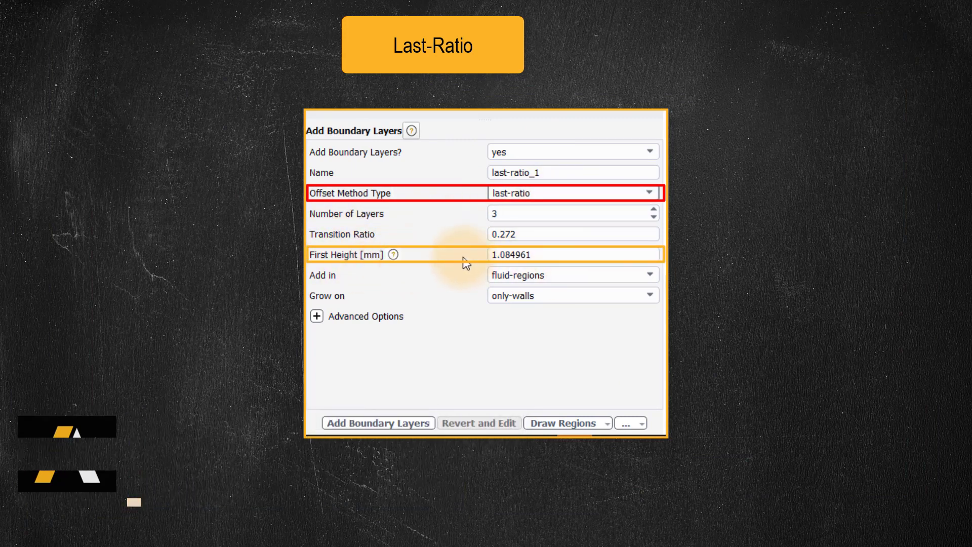
mouse_move(502, 339)
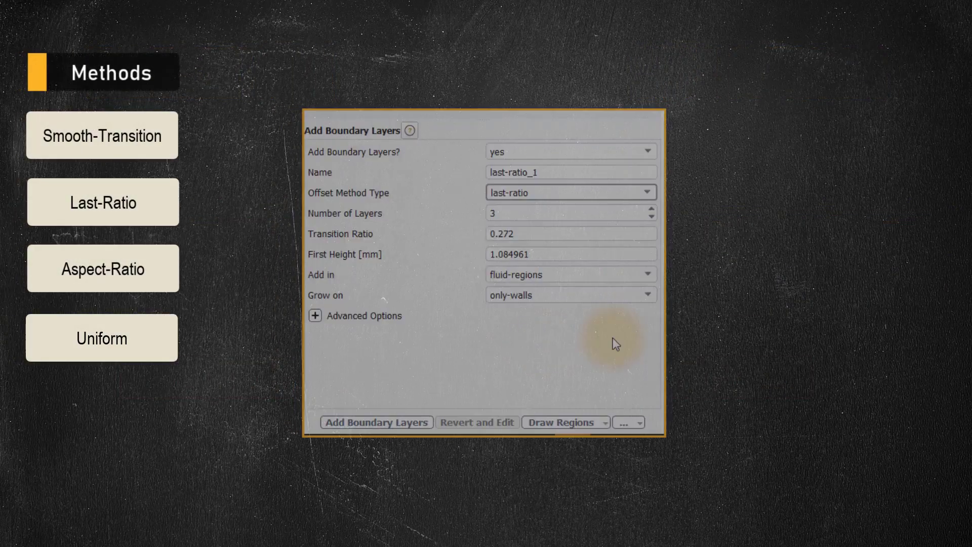
Step: Switch the boundary layer offset method to uniform, first height 1.084961 mm, 3 layers
click(570, 193)
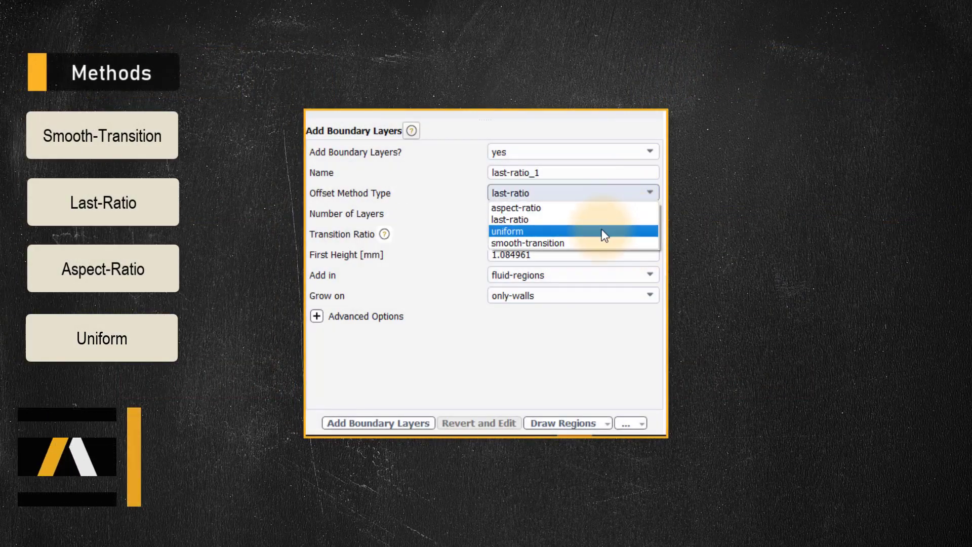
click(508, 230)
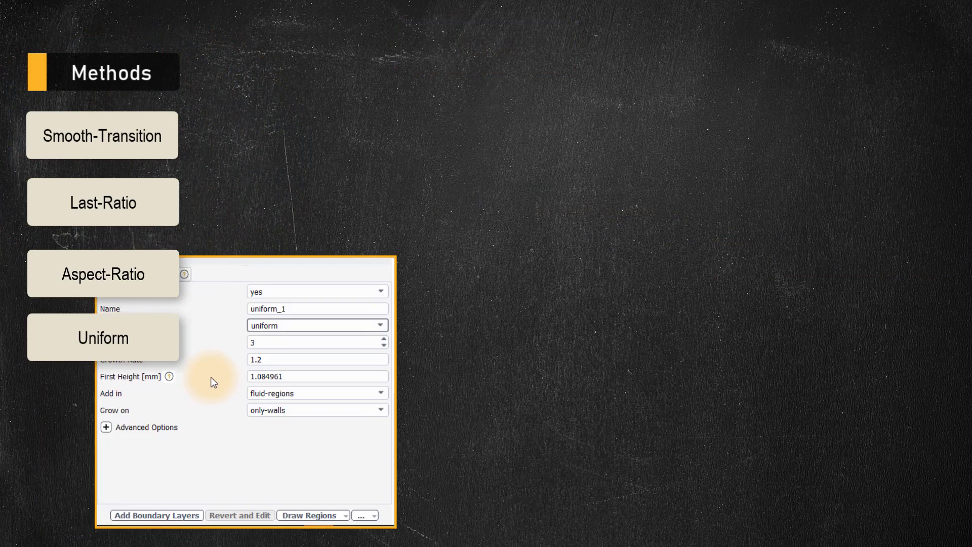
Step: Switch the offset method to aspect-ratio with first aspect ratio 5 and growth rate 1.2
click(576, 233)
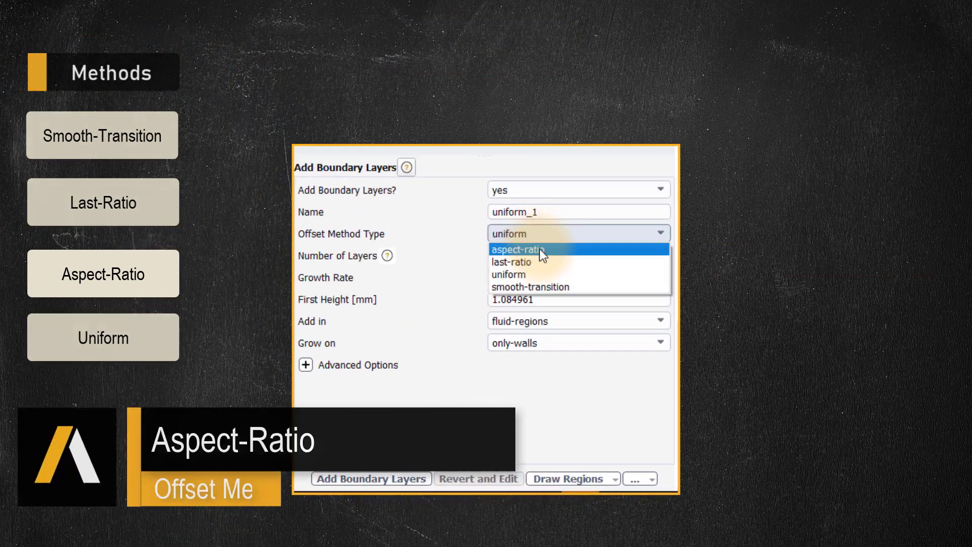
click(514, 249)
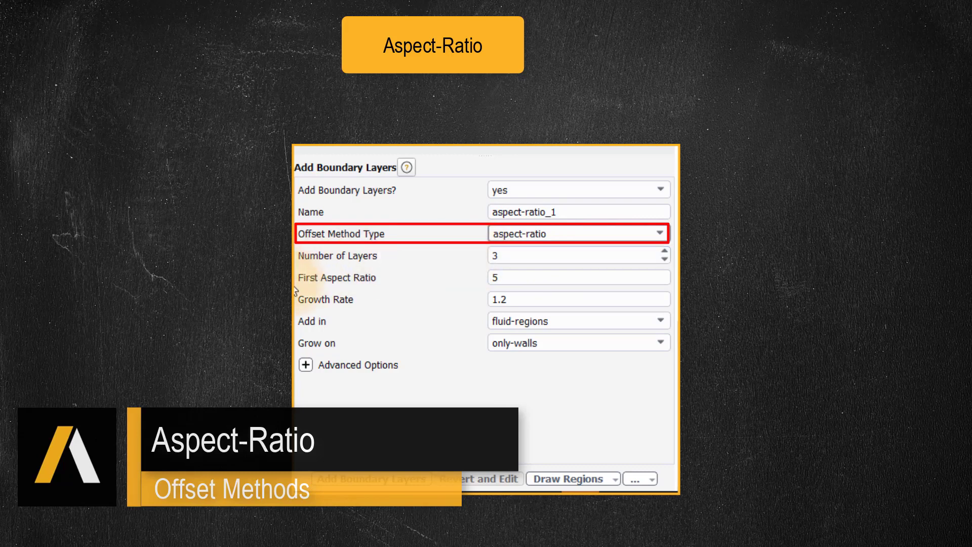
click(579, 278)
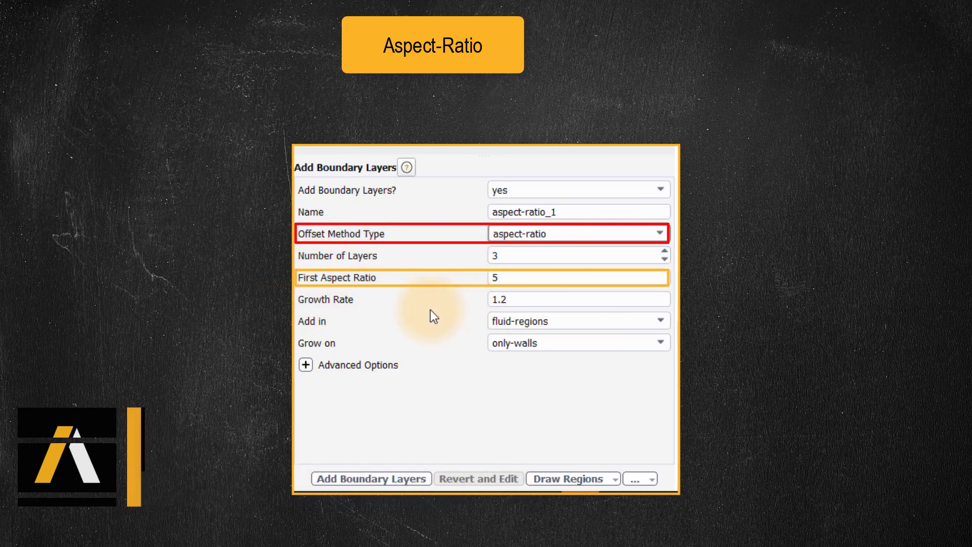